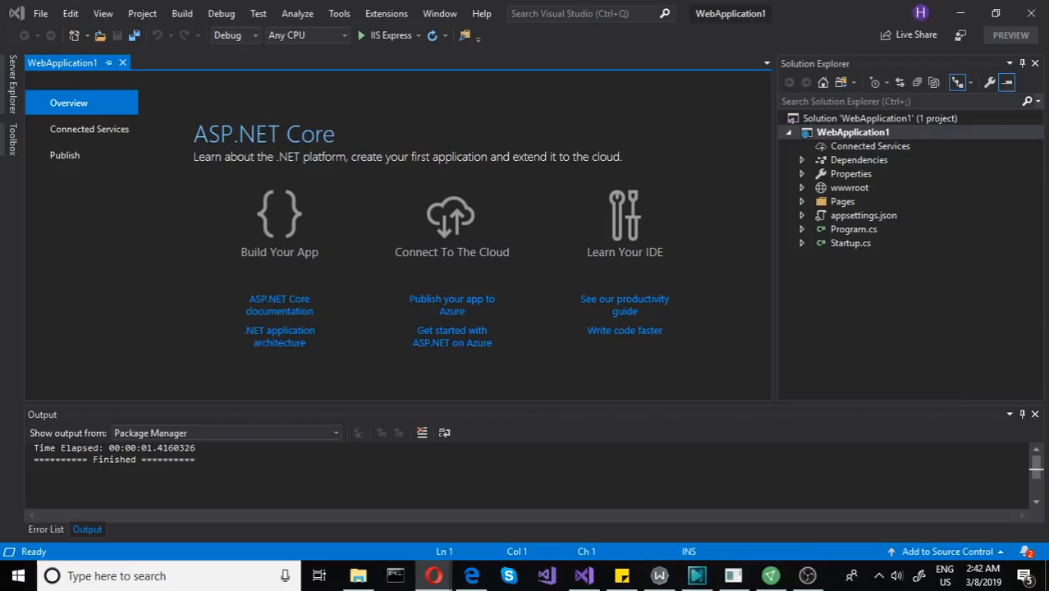
{"action": "mouse_move", "coordinate": [575, 349]}
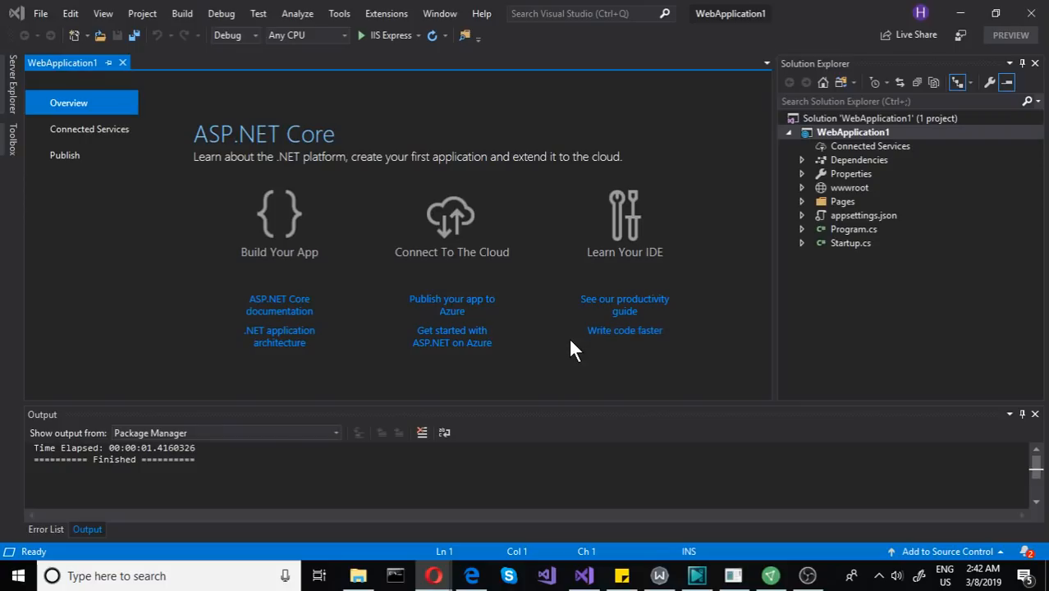
{"action": "mouse_move", "coordinate": [685, 248]}
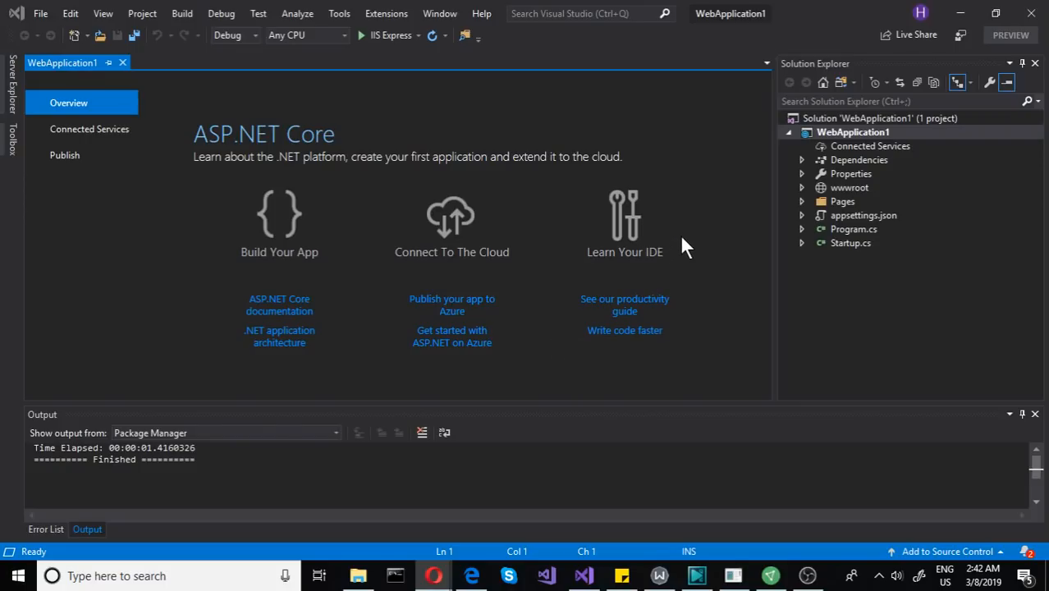
{"action": "mouse_move", "coordinate": [730, 204]}
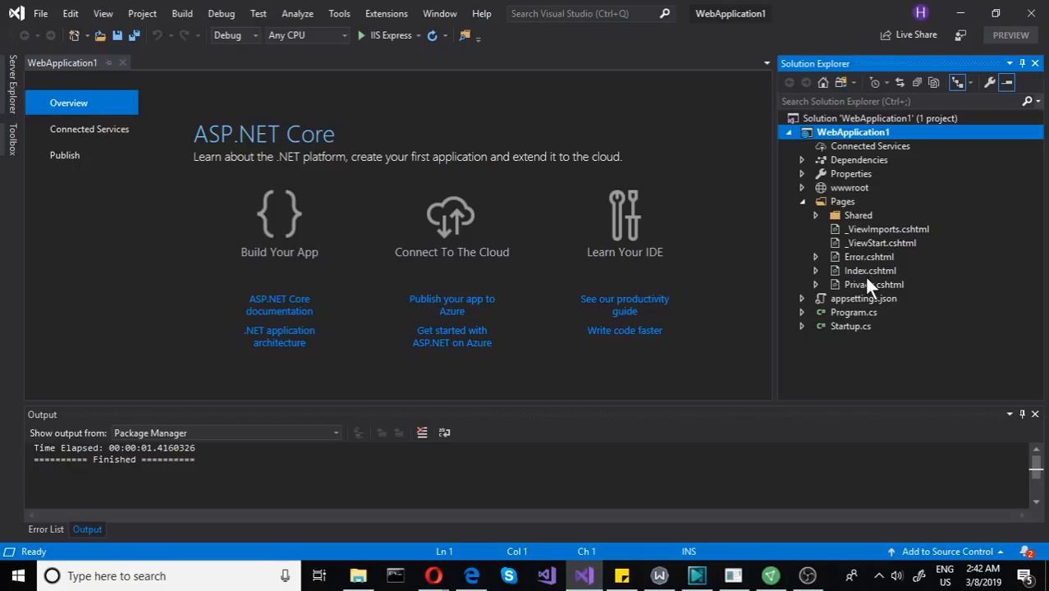
{"action": "mouse_move", "coordinate": [870, 285]}
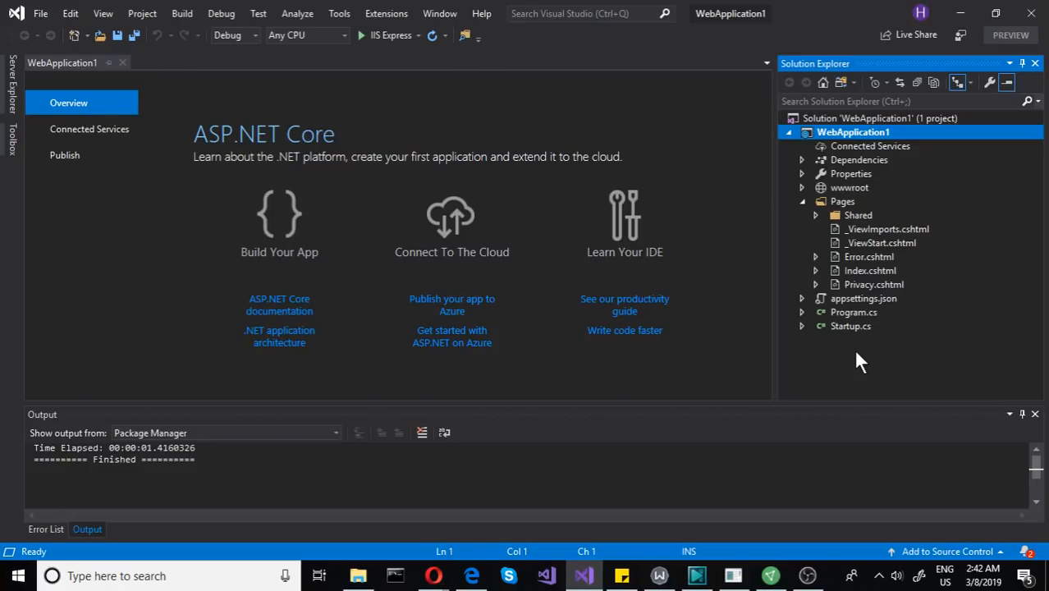
{"action": "mouse_move", "coordinate": [857, 350]}
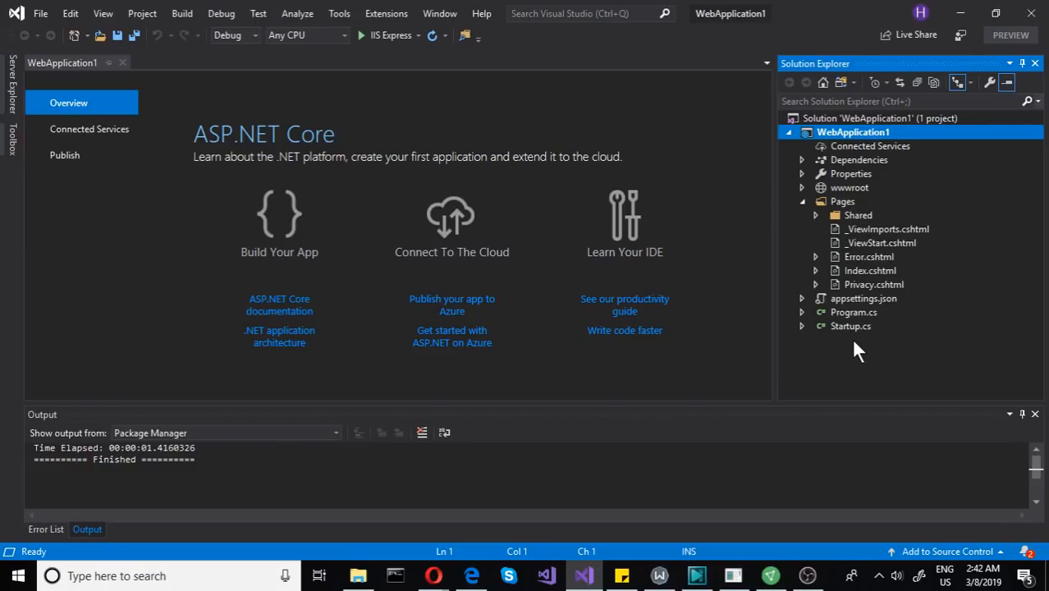
{"action": "mouse_move", "coordinate": [857, 343]}
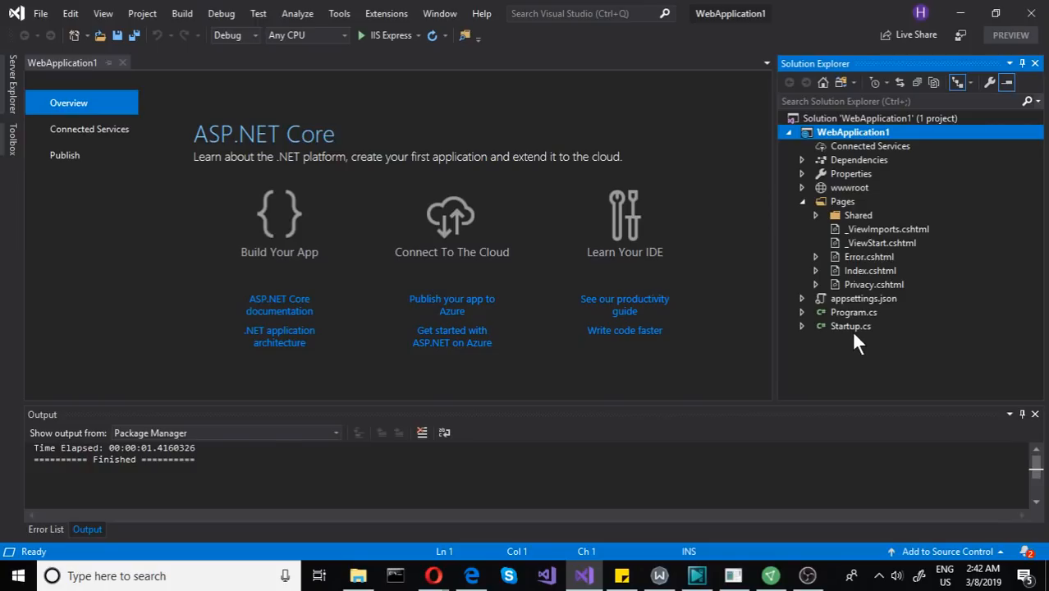
Step: Open Startup.cs from Solution Explorer and bring its Configure method into view
{"action": "left_click", "coordinate": [850, 326]}
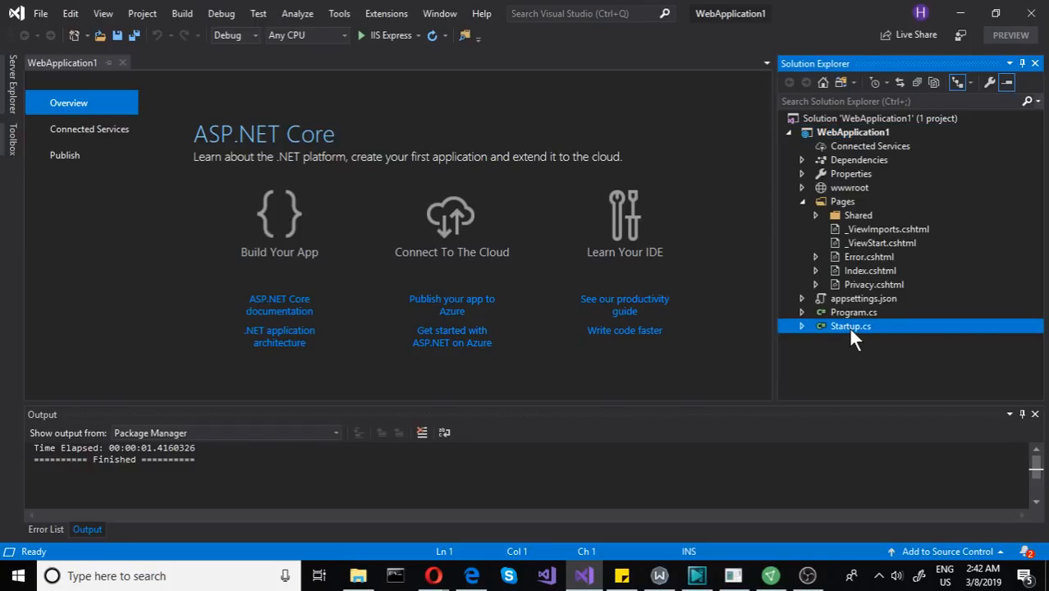
{"action": "double_click", "coordinate": [850, 326]}
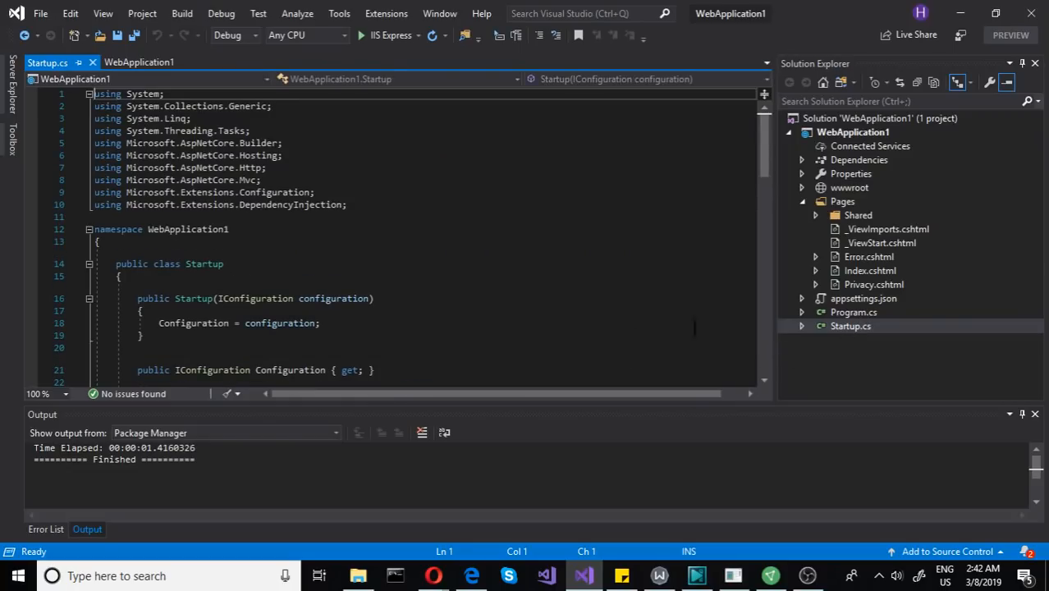
{"action": "scroll", "scroll_direction": "down", "scroll_amount": 3}
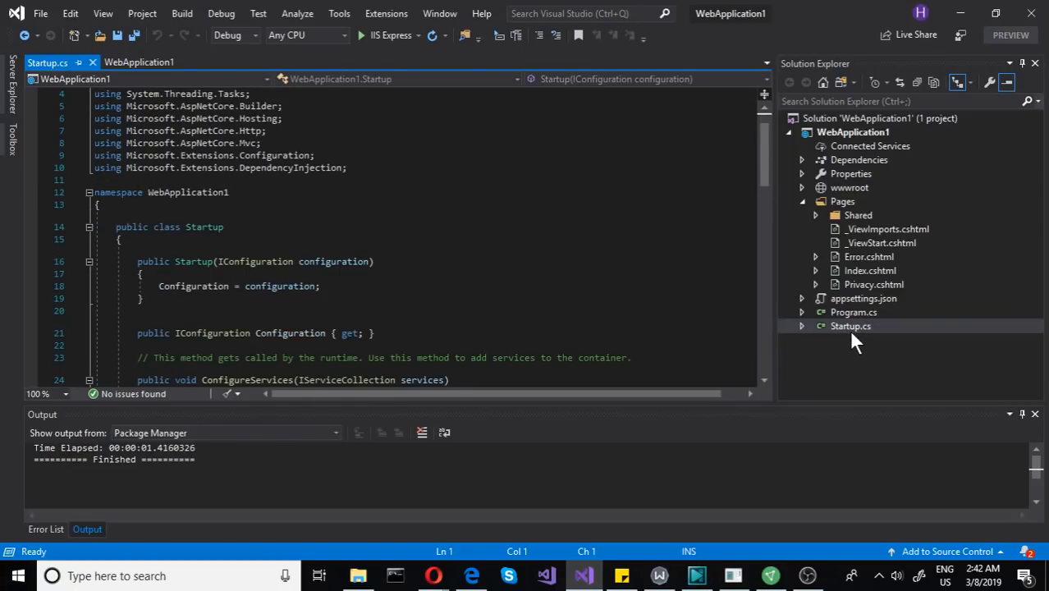
{"action": "scroll", "scroll_direction": "down", "scroll_amount": 3}
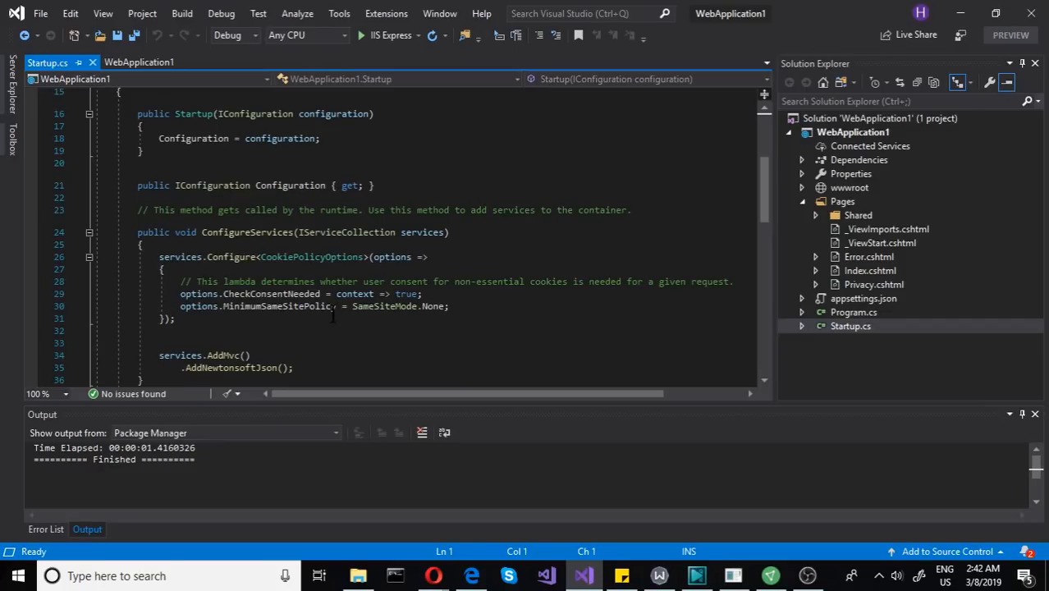
{"action": "scroll", "scroll_direction": "down", "scroll_amount": 3}
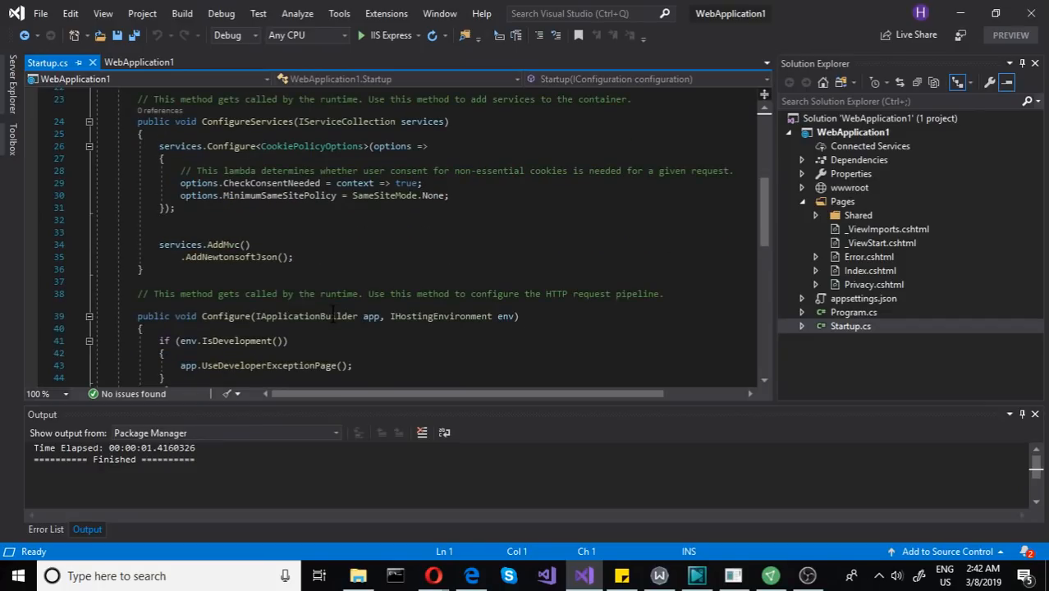
{"action": "scroll", "scroll_direction": "down", "scroll_amount": 3}
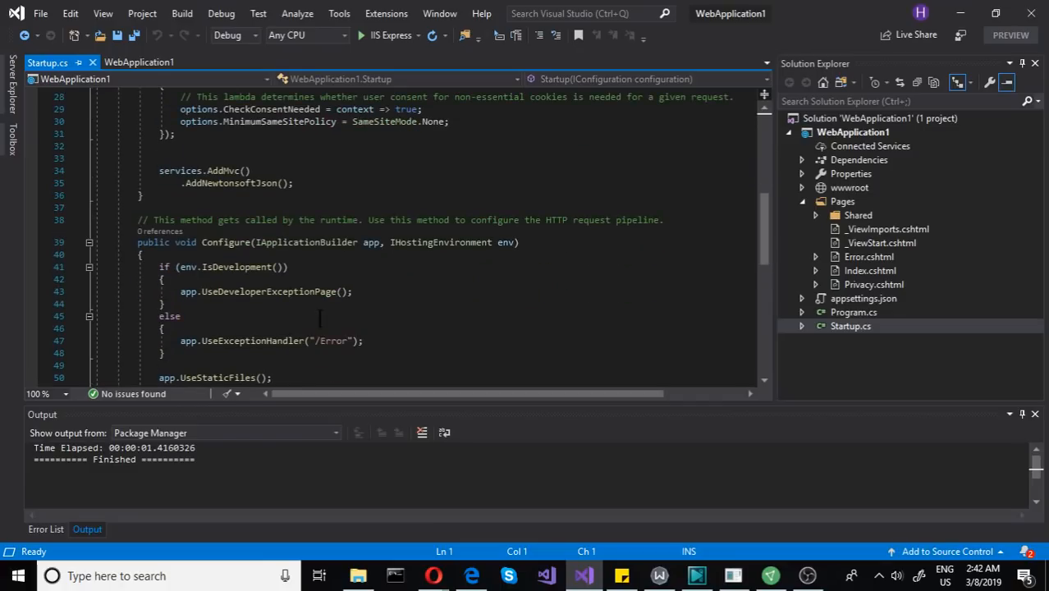
{"action": "scroll", "scroll_direction": "down", "scroll_amount": 3}
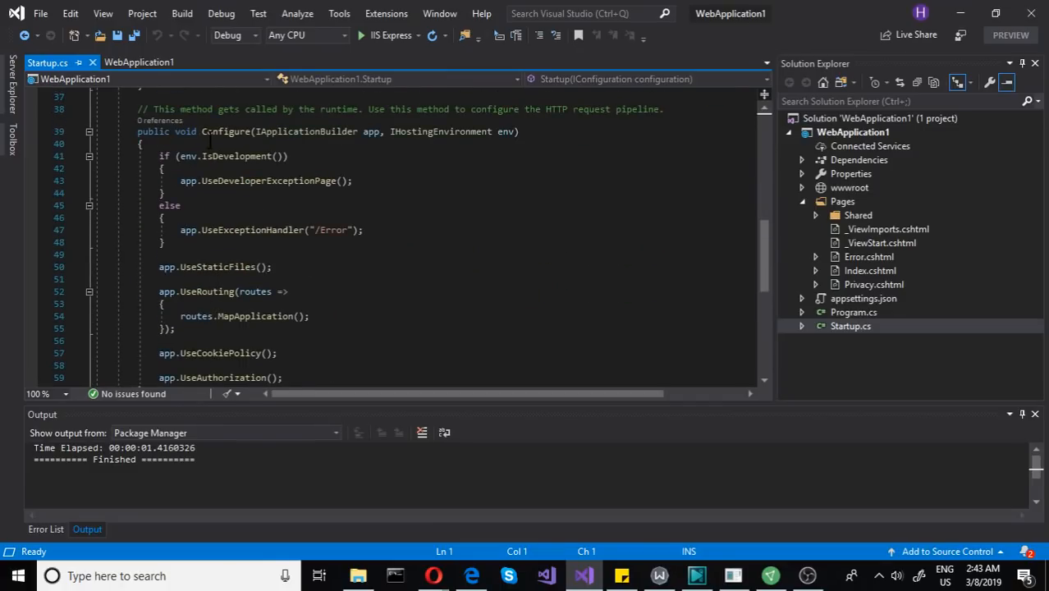
{"action": "scroll", "scroll_direction": "down", "scroll_amount": 3}
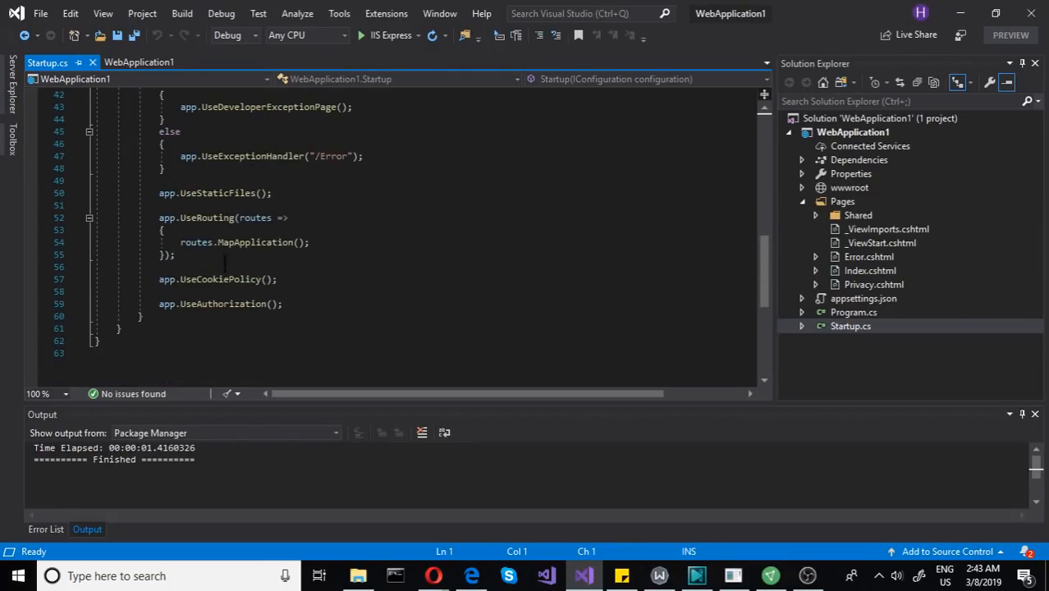
{"action": "scroll", "scroll_direction": "up", "scroll_amount": 3}
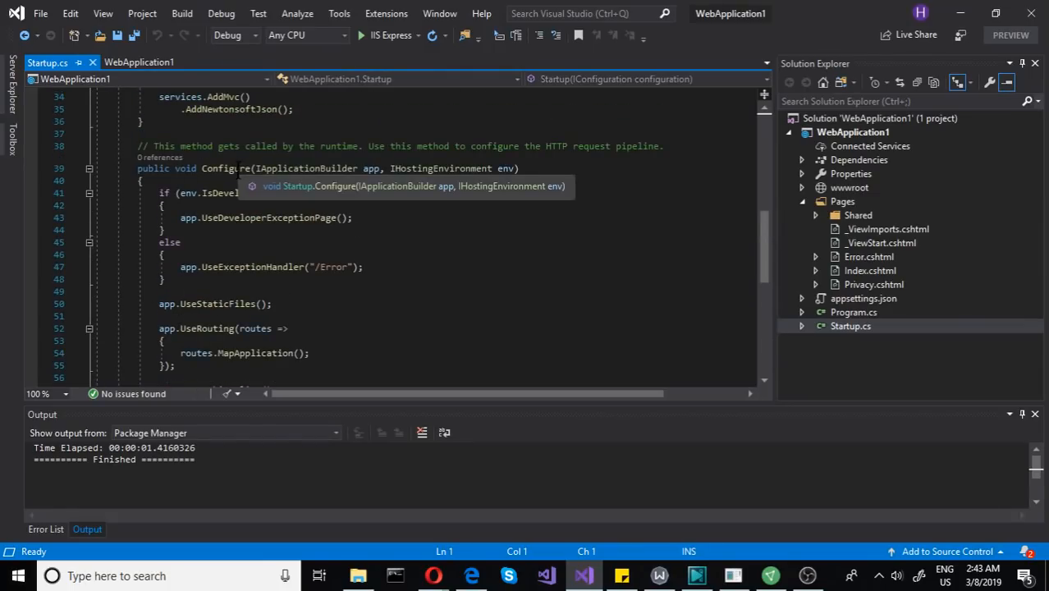
{"action": "scroll", "scroll_direction": "down", "scroll_amount": 3}
{"action": "type", "text": "app.UseWebSockets("}
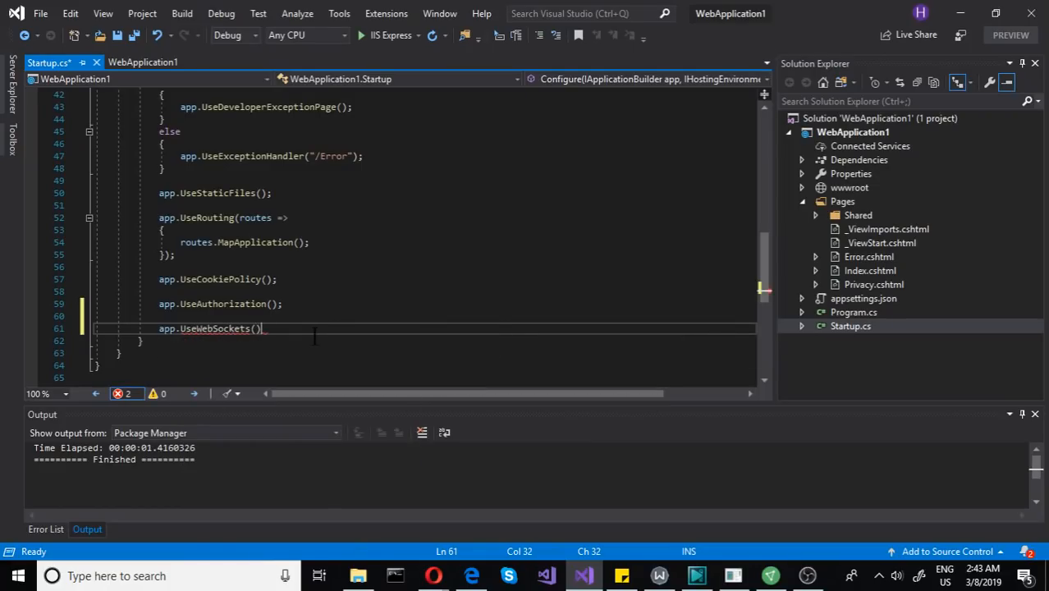
Step: Complete the app.UseWebSockets(); call after app.UseAuthorization(); with its semicolon
{"action": "type", "text": ";"}
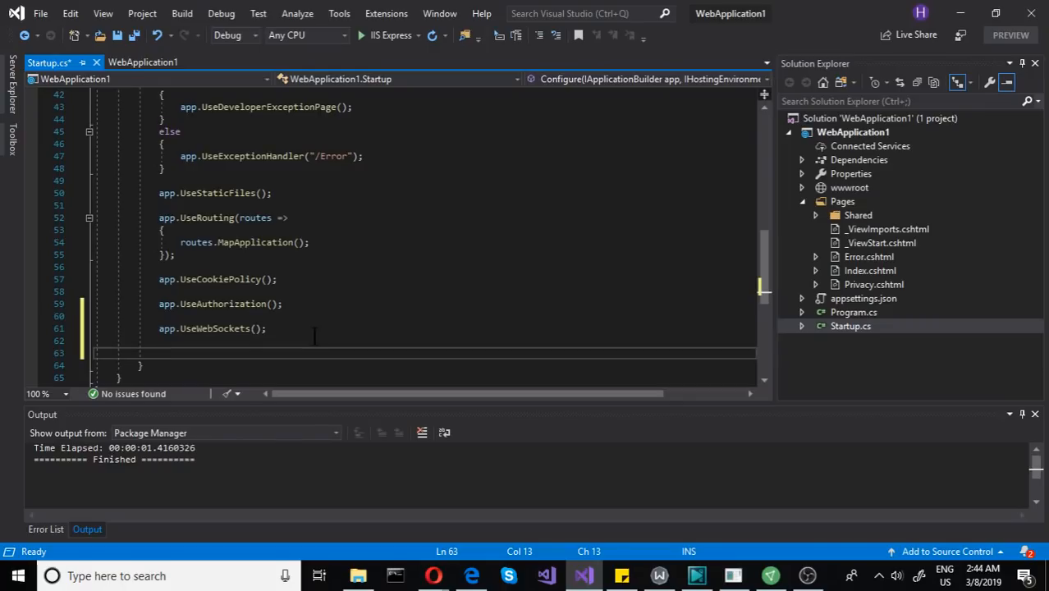
Step: Add app.Use(async (http,next) => { }) middleware below UseWebSockets using IntelliSense
{"action": "type", "text": "app."}
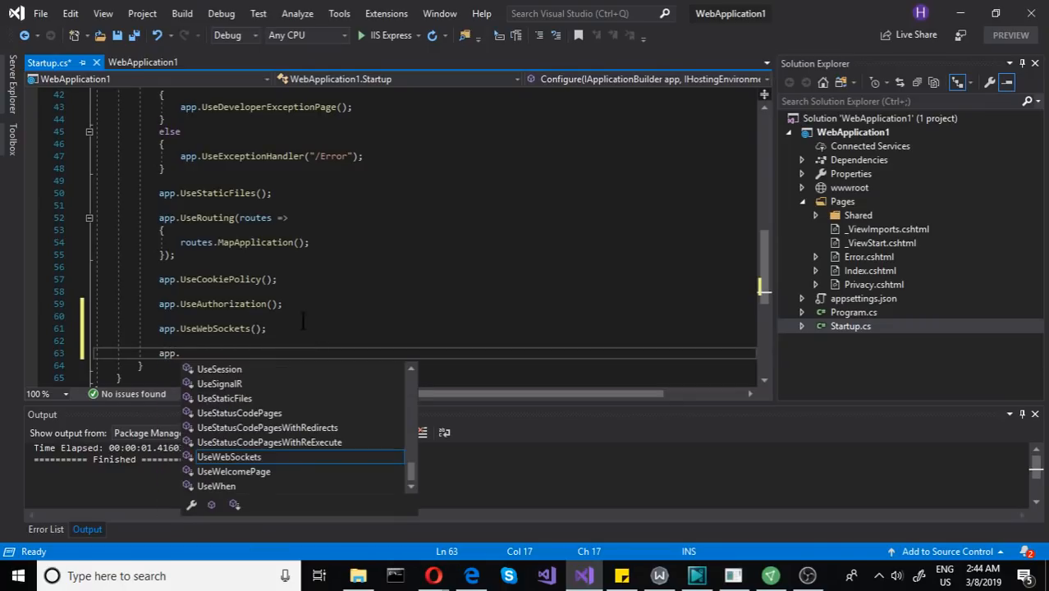
{"action": "type", "text": "user"}
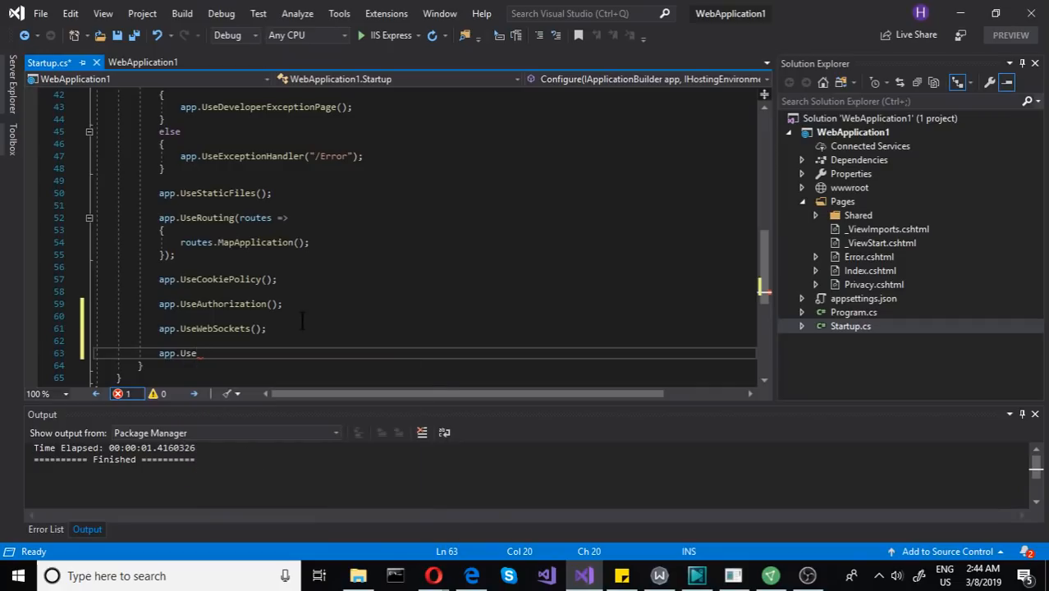
{"action": "type", "text": "()"}
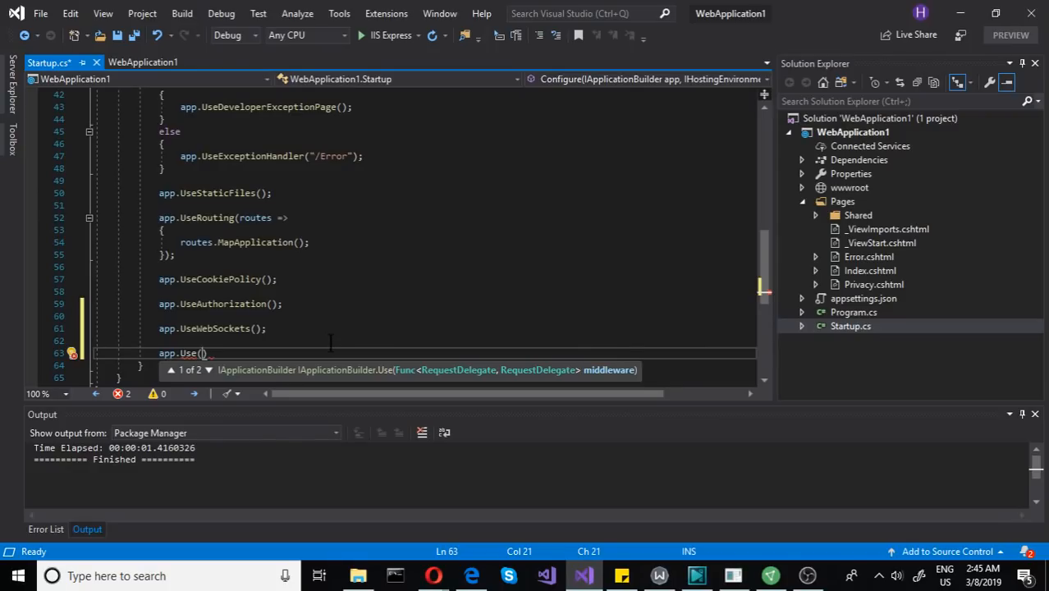
{"action": "type", "text": "as"}
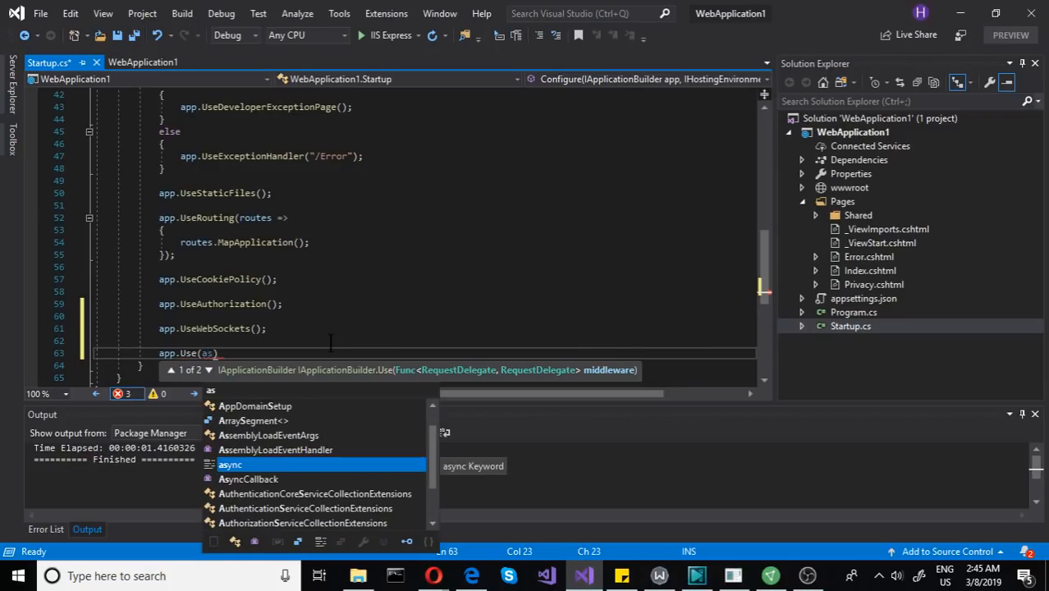
{"action": "type", "text": "async"}
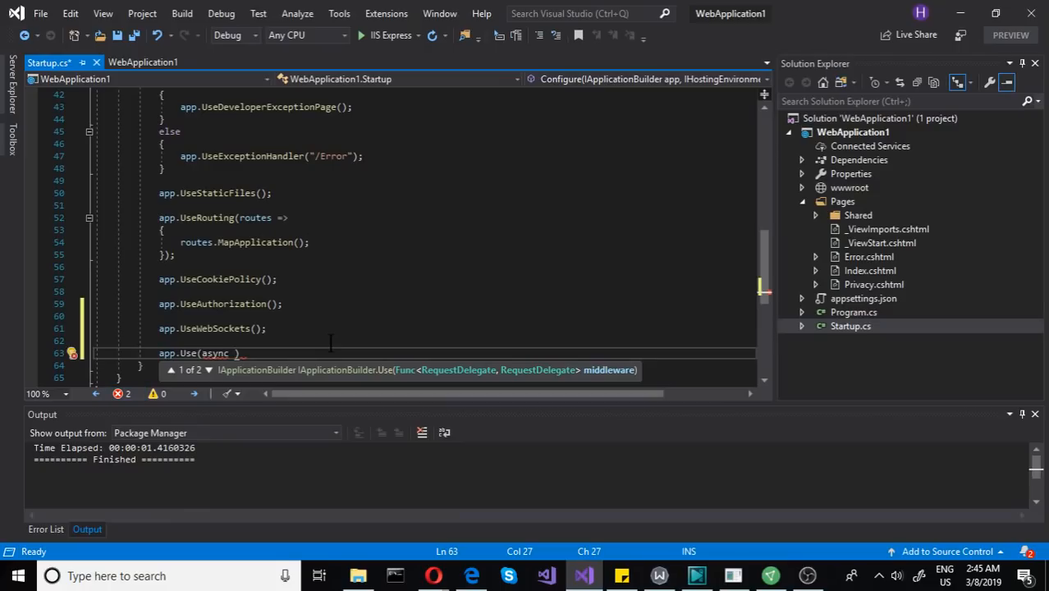
{"action": "type", "text": ")"}
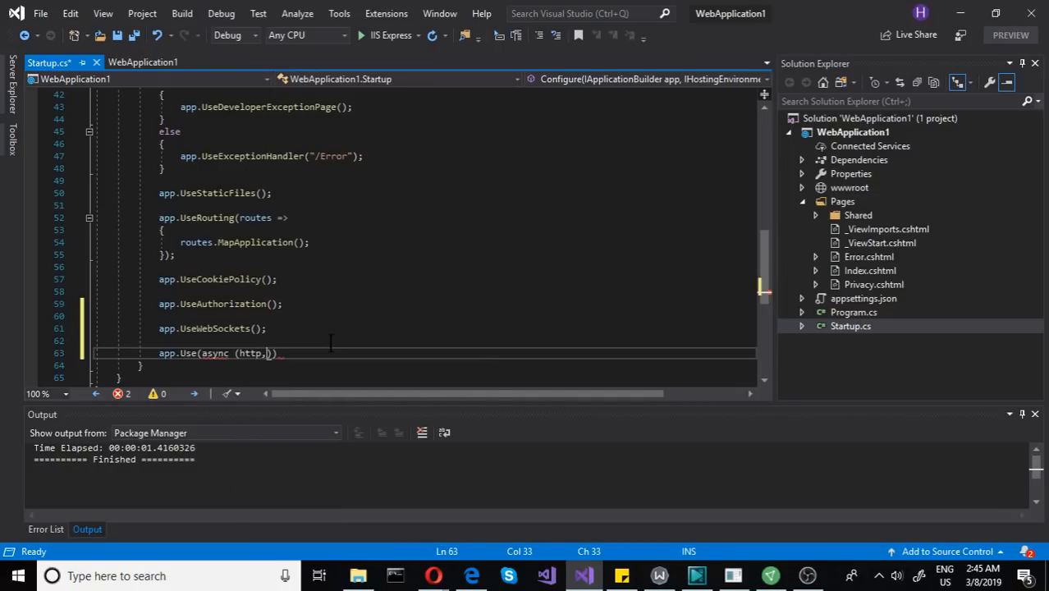
{"action": "type", "text": "next"}
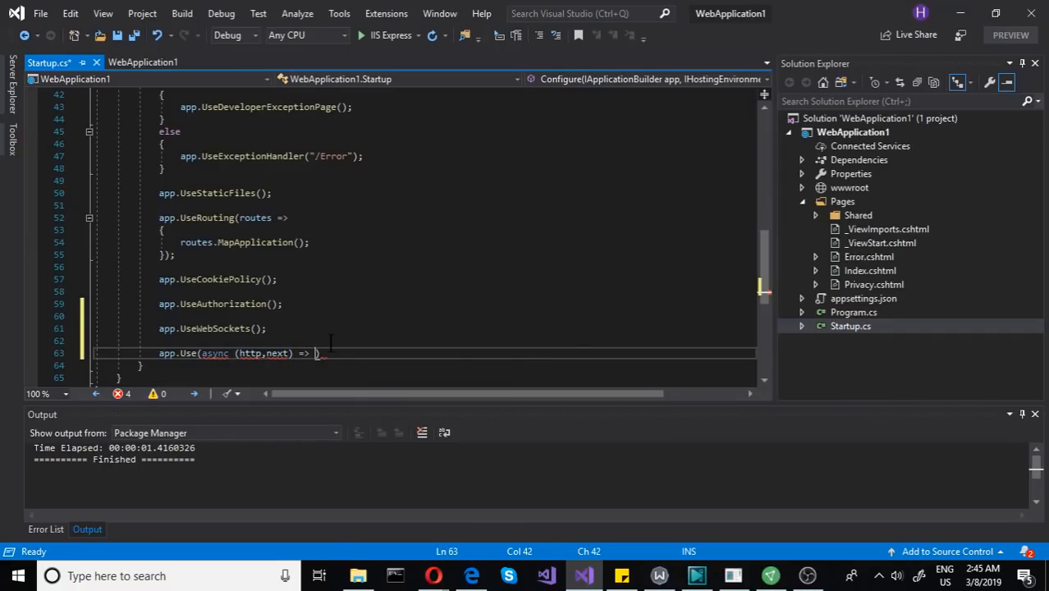
{"action": "type", "text": "{"}
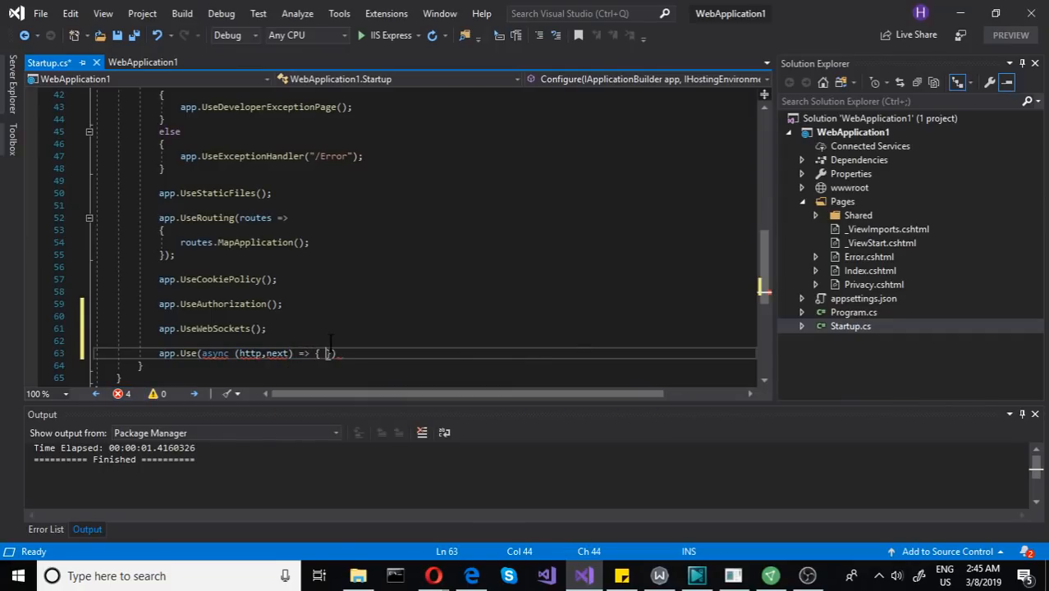